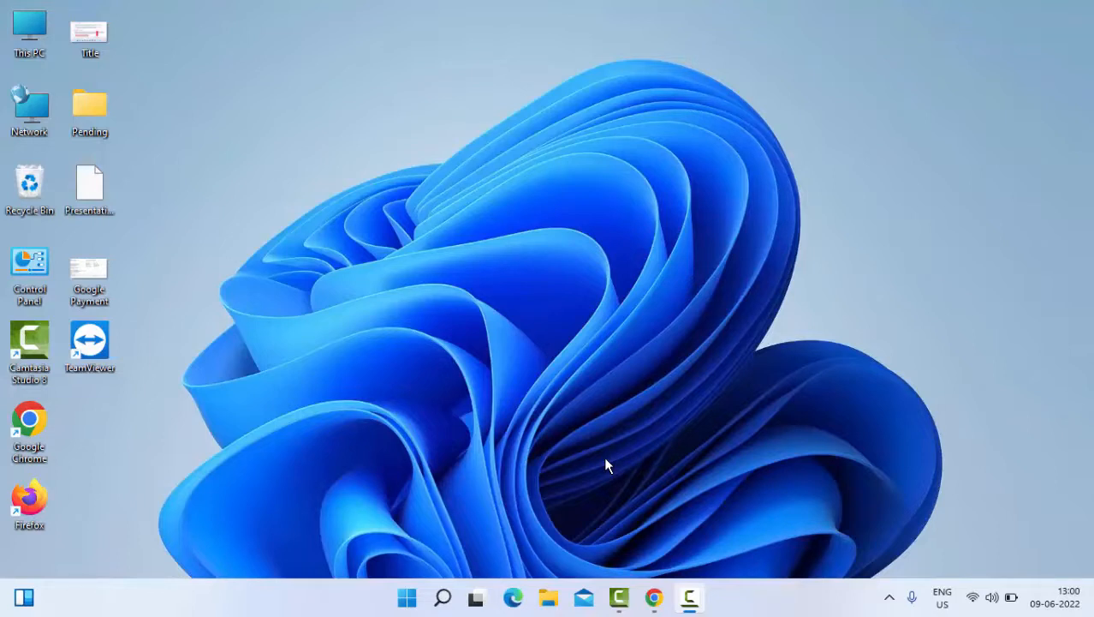
{"action": "mouse_move", "coordinate": [585, 493]}
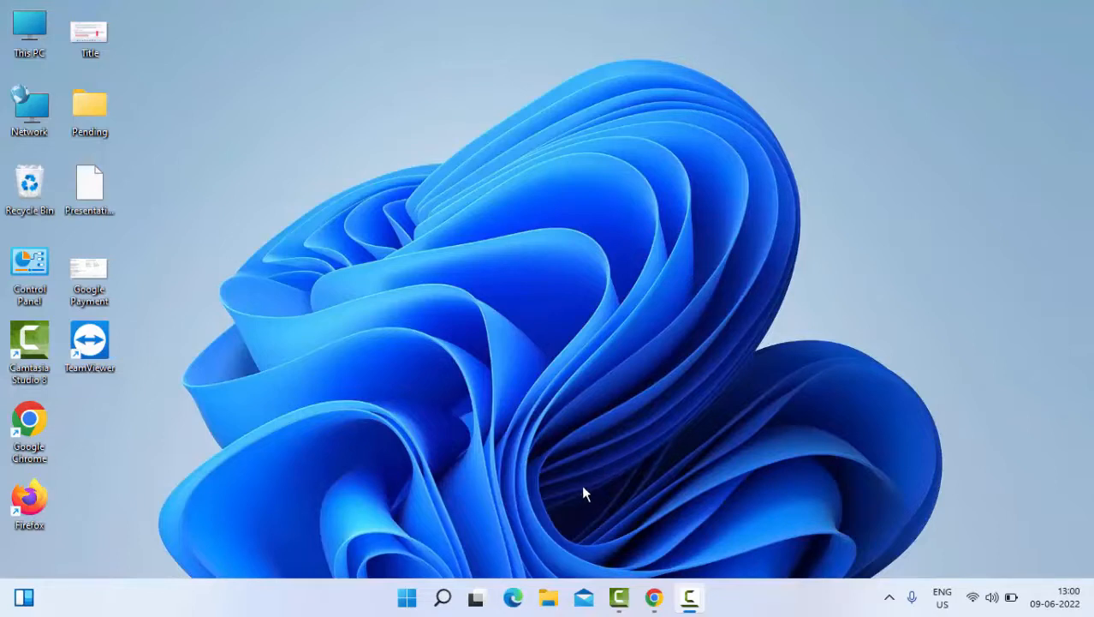
{"action": "mouse_move", "coordinate": [596, 480]}
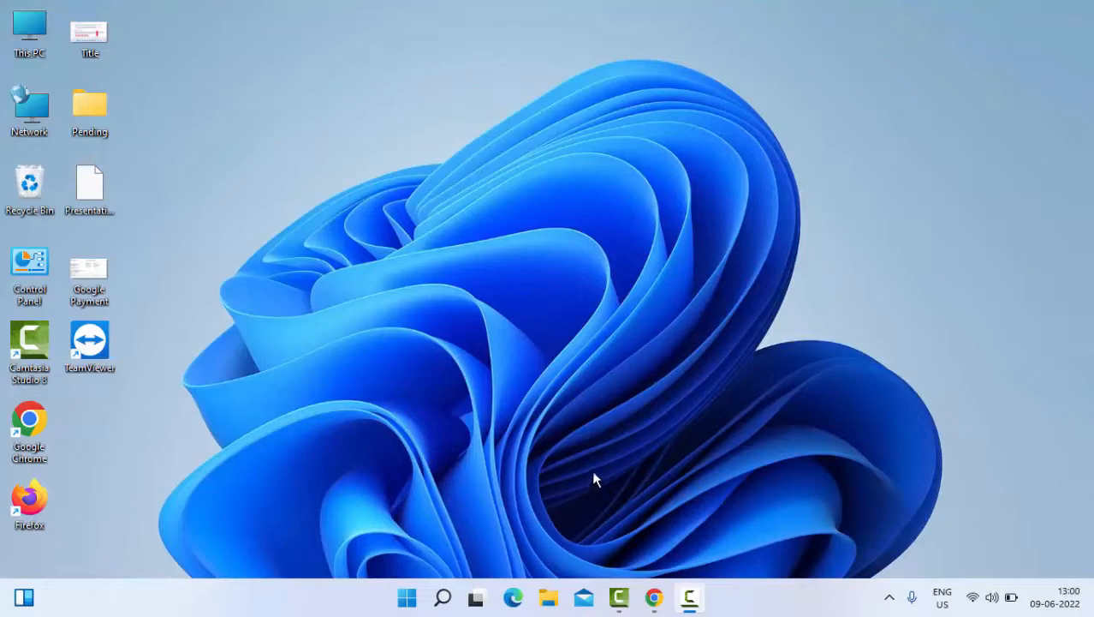
{"action": "mouse_move", "coordinate": [586, 456]}
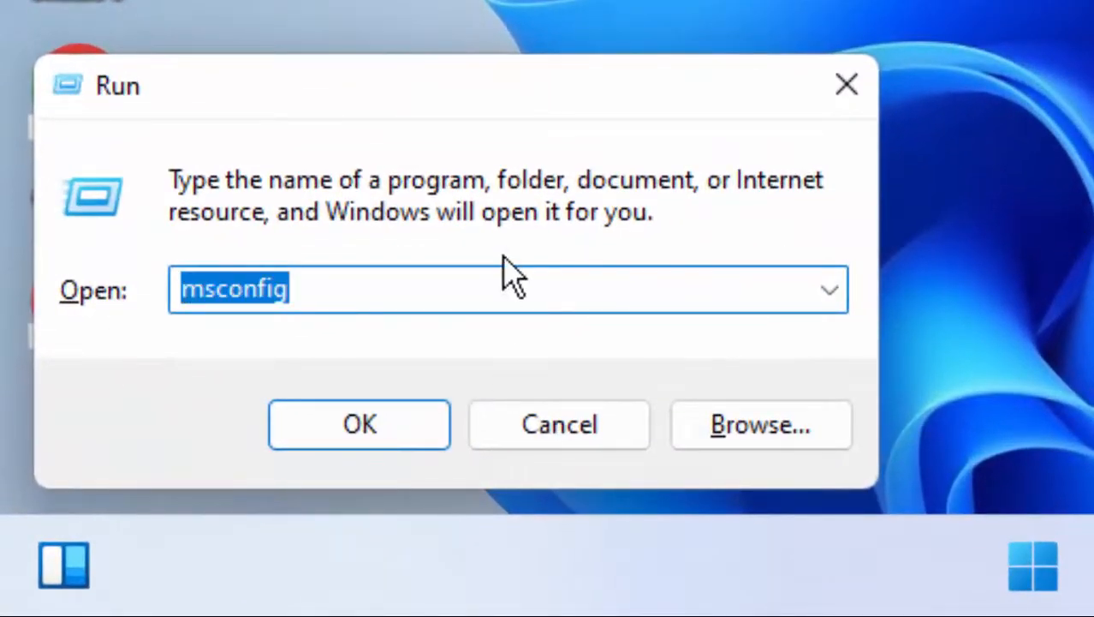
- Run msconfig to launch System Configuration on its General tab
{"action": "type", "text": "ms"}
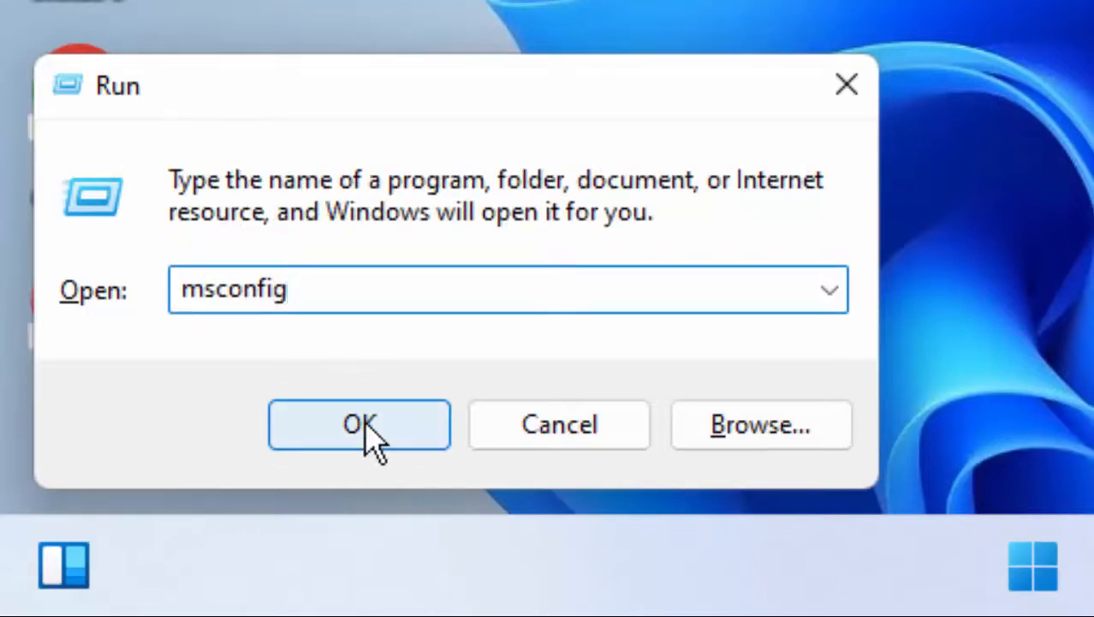
{"action": "left_click", "coordinate": [360, 425]}
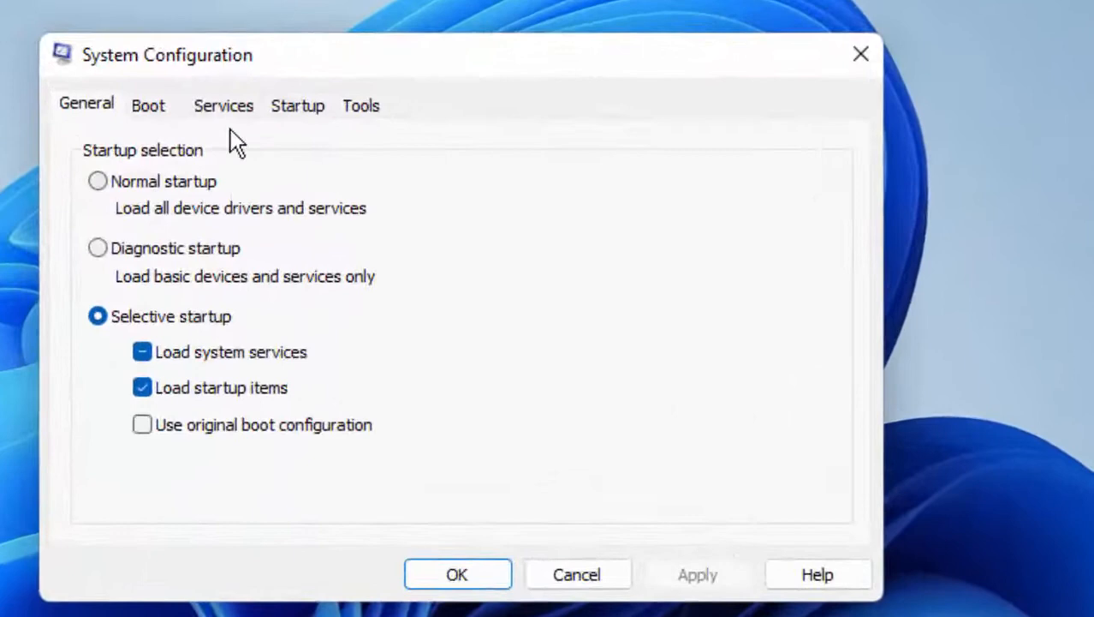
- Enable every service listed under Services and apply the change
{"action": "left_click", "coordinate": [223, 104]}
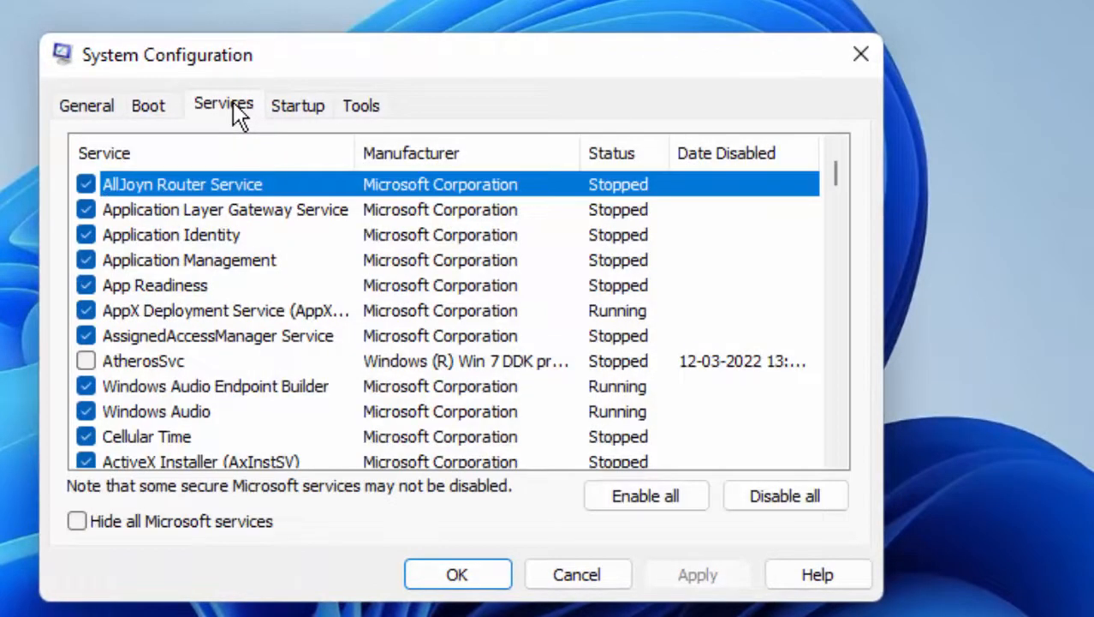
{"action": "mouse_move", "coordinate": [646, 495]}
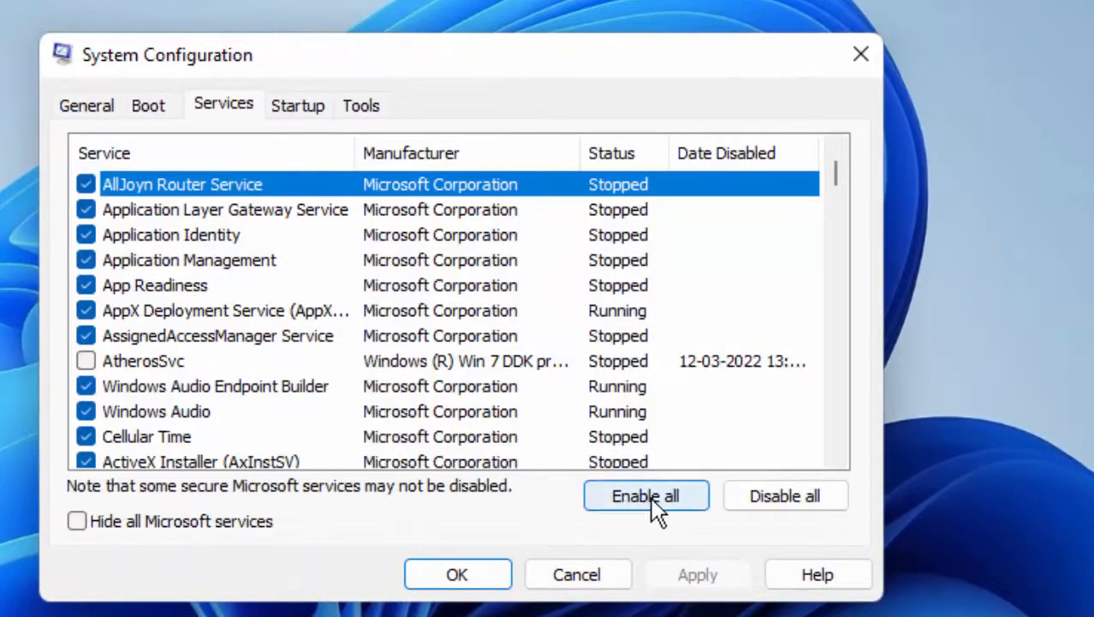
{"action": "left_click", "coordinate": [646, 495]}
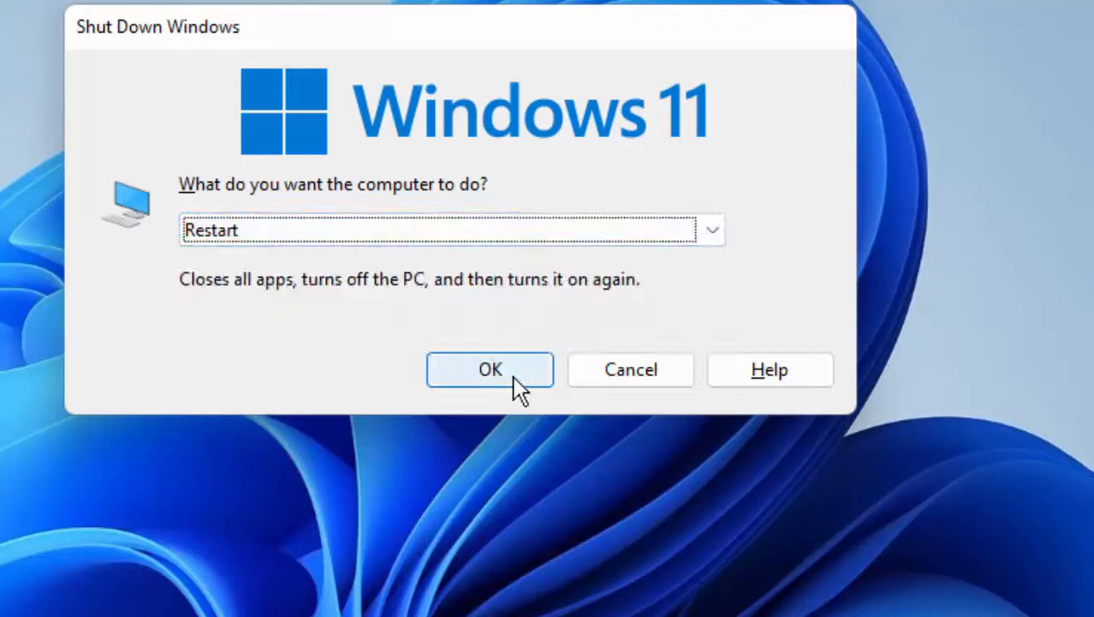
- Confirm Restart in the Shut Down Windows dialog
{"action": "left_click", "coordinate": [490, 370]}
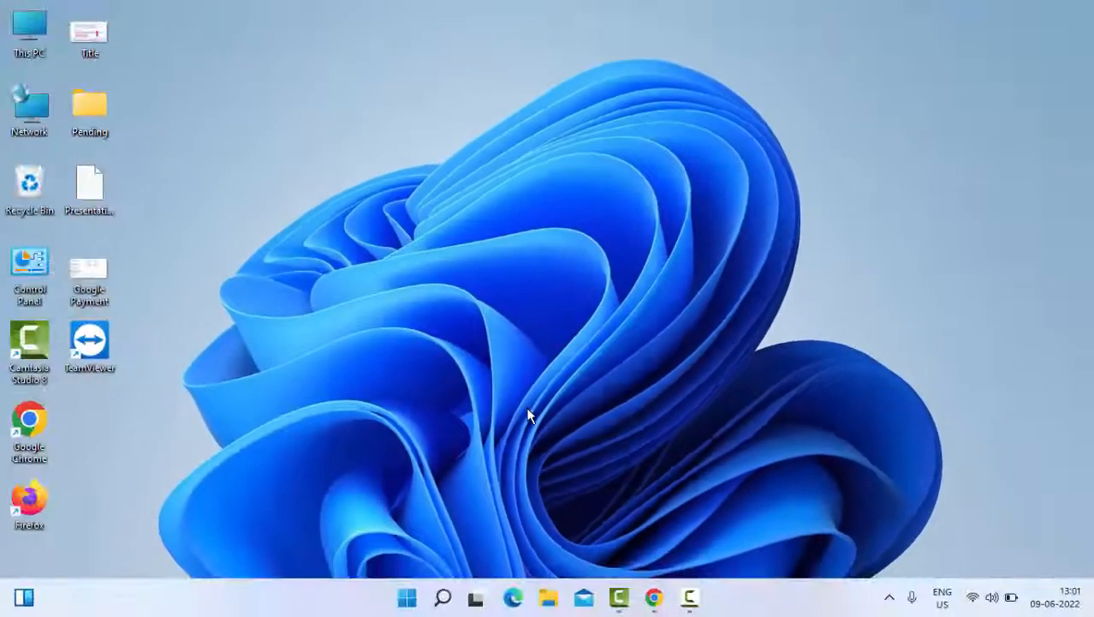
{"action": "mouse_move", "coordinate": [525, 493]}
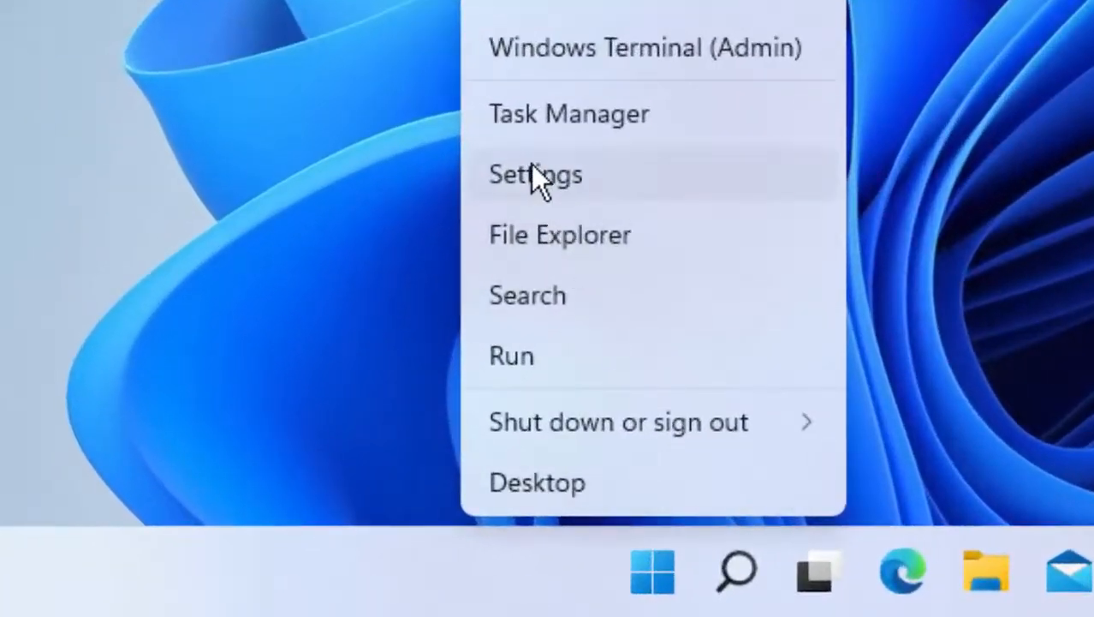
{"action": "mouse_move", "coordinate": [550, 190]}
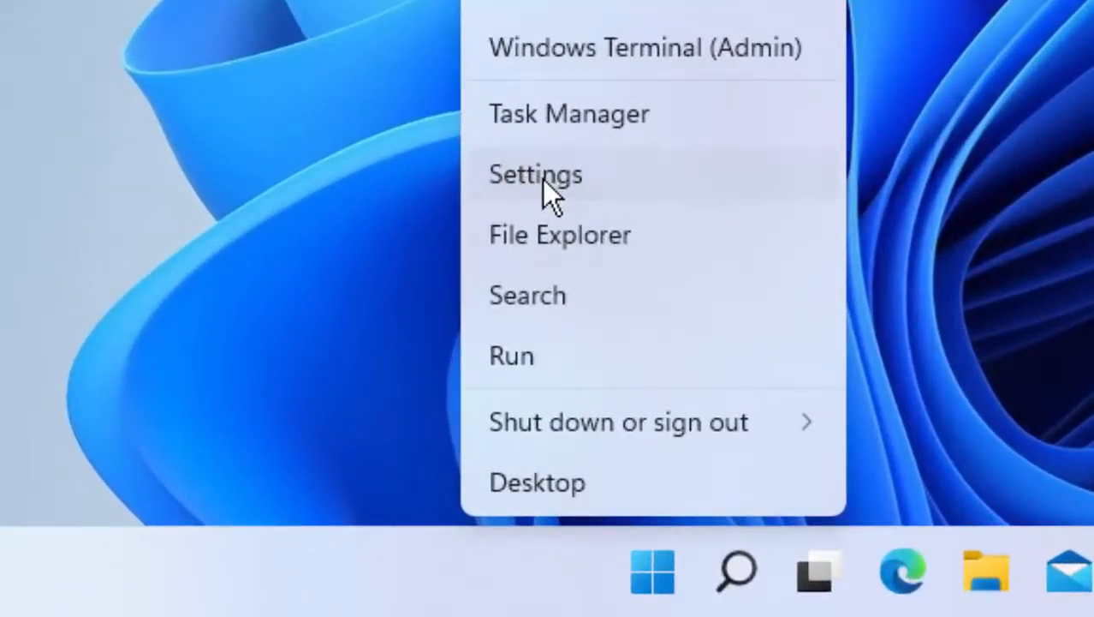
- Launch Settings from the Start quick-access menu
{"action": "left_click", "coordinate": [535, 174]}
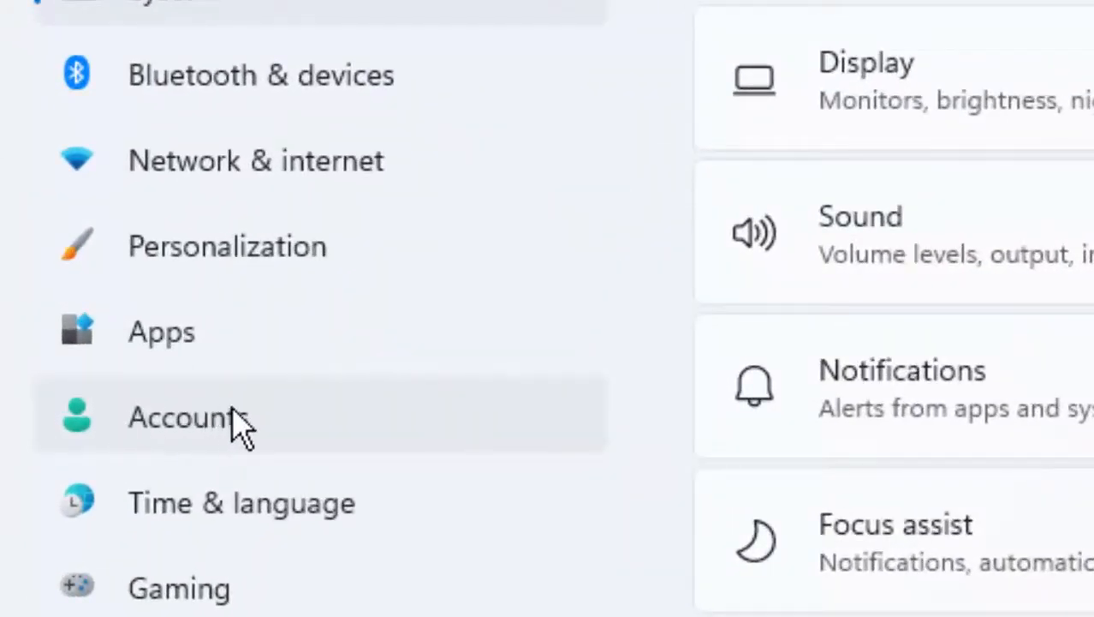
- Check PIN (Windows Hello) under Accounts > Sign-in options, then close Settings
{"action": "left_click", "coordinate": [180, 418]}
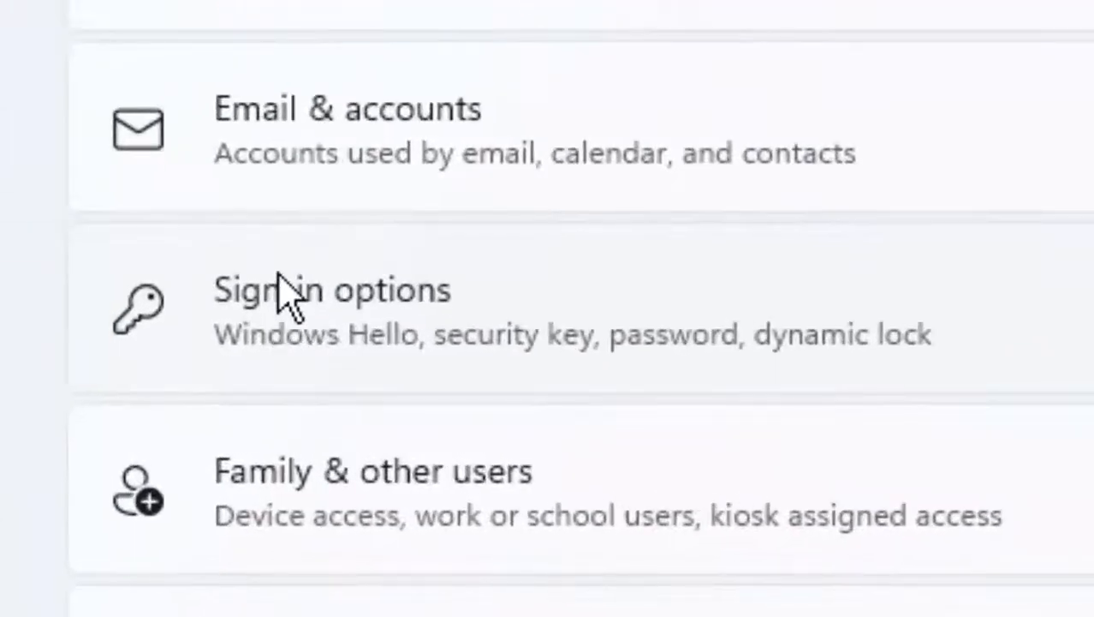
{"action": "mouse_move", "coordinate": [420, 351]}
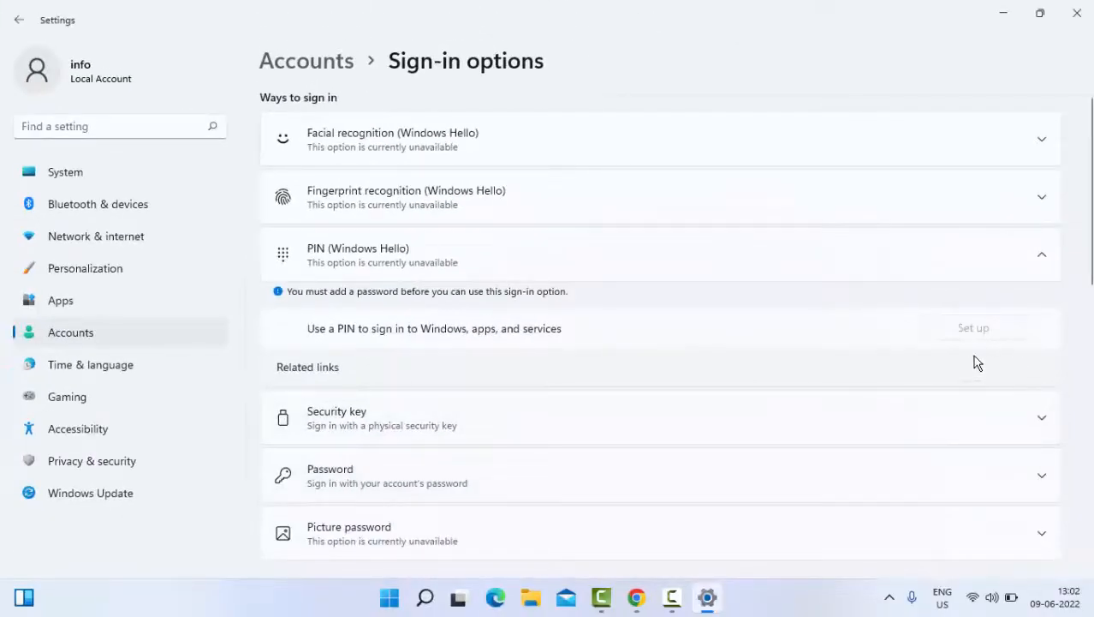
{"action": "mouse_move", "coordinate": [1079, 14]}
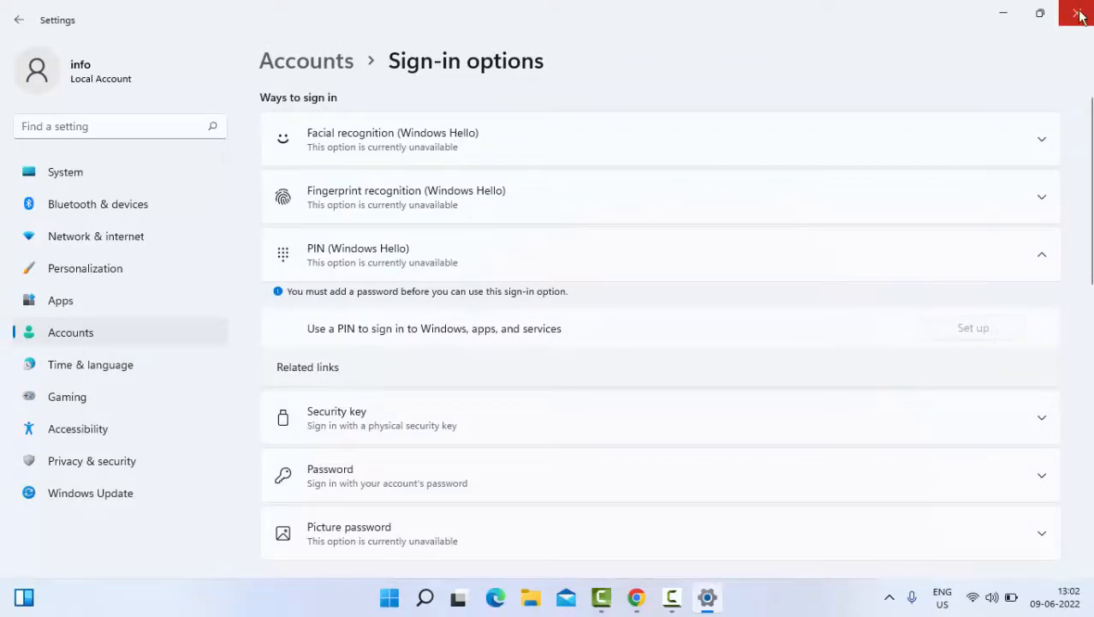
{"action": "left_click", "coordinate": [1080, 13]}
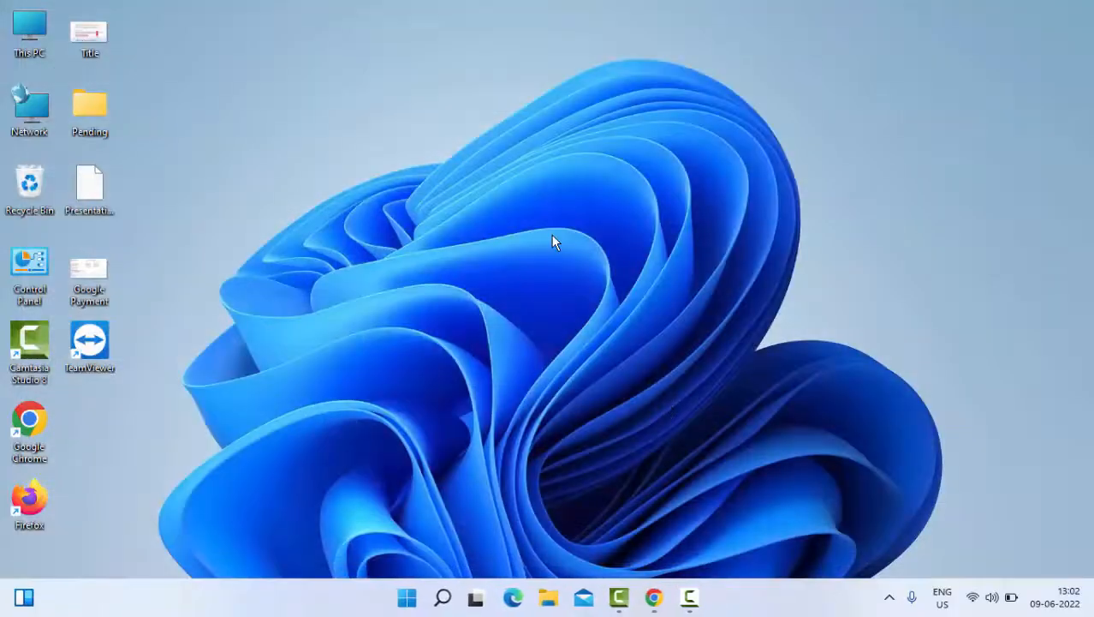
- Restart the PC again via Alt+F4 with Restart selected
{"action": "key", "text": "Alt+F4"}
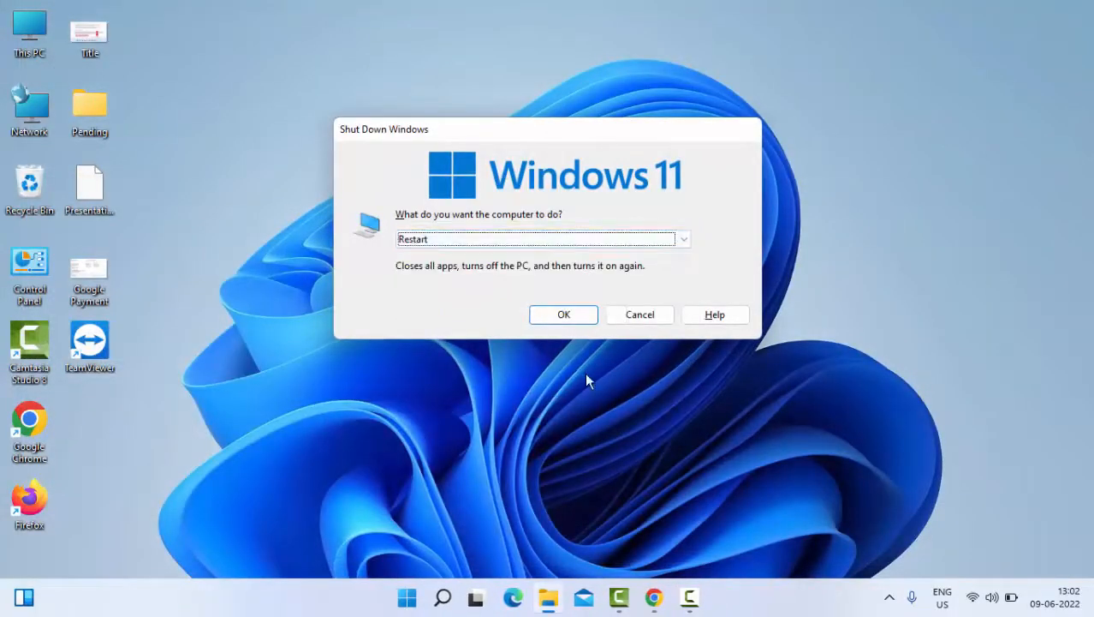
{"action": "left_click", "coordinate": [640, 315]}
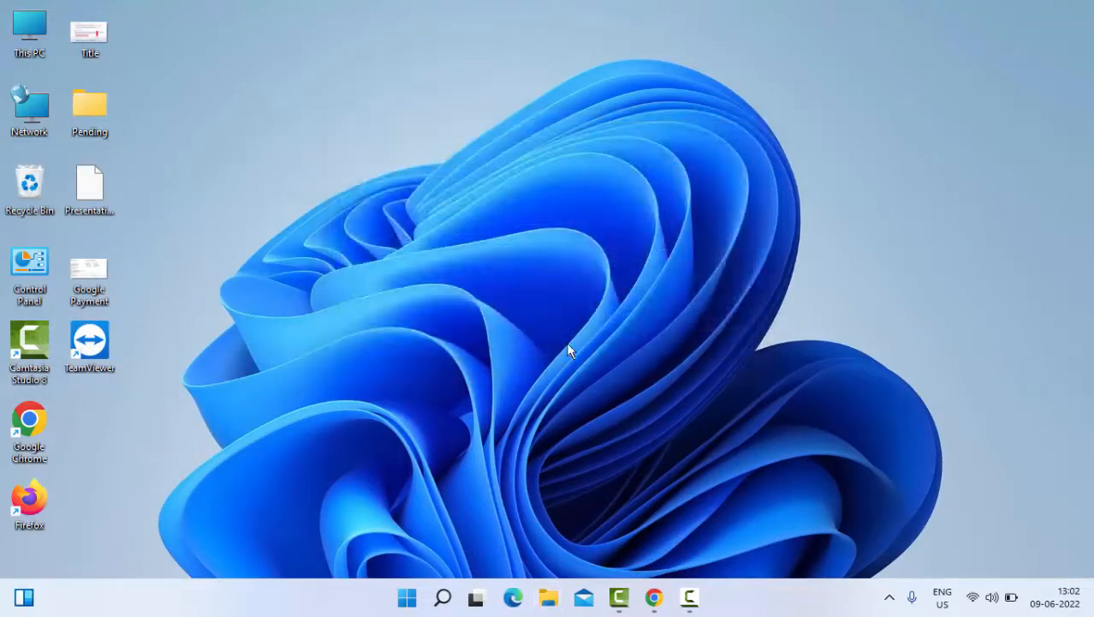
{"action": "mouse_move", "coordinate": [579, 367]}
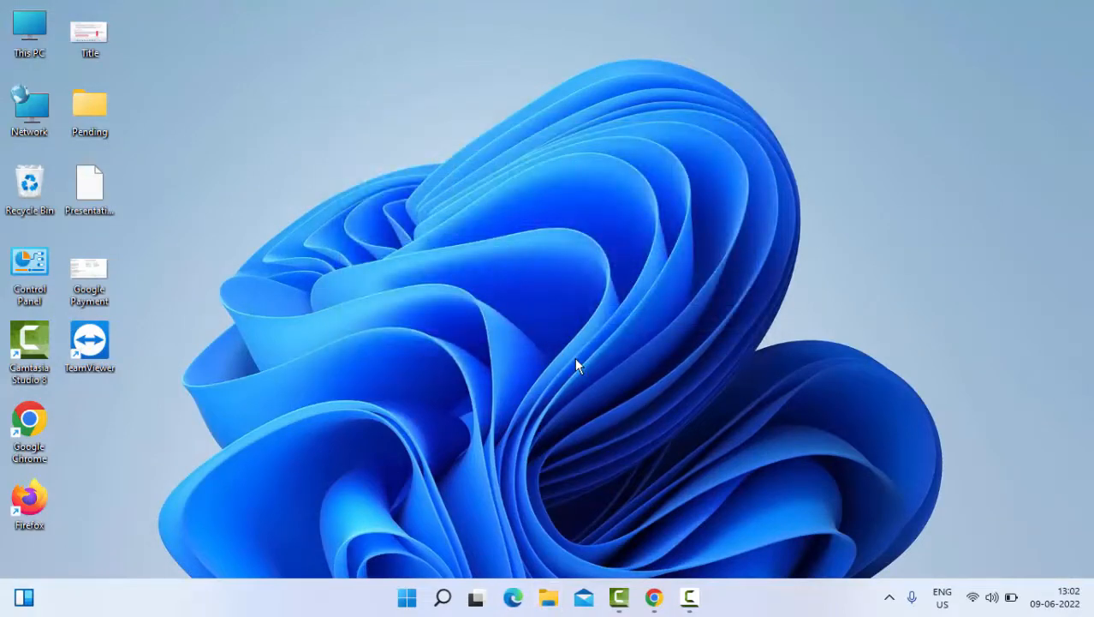